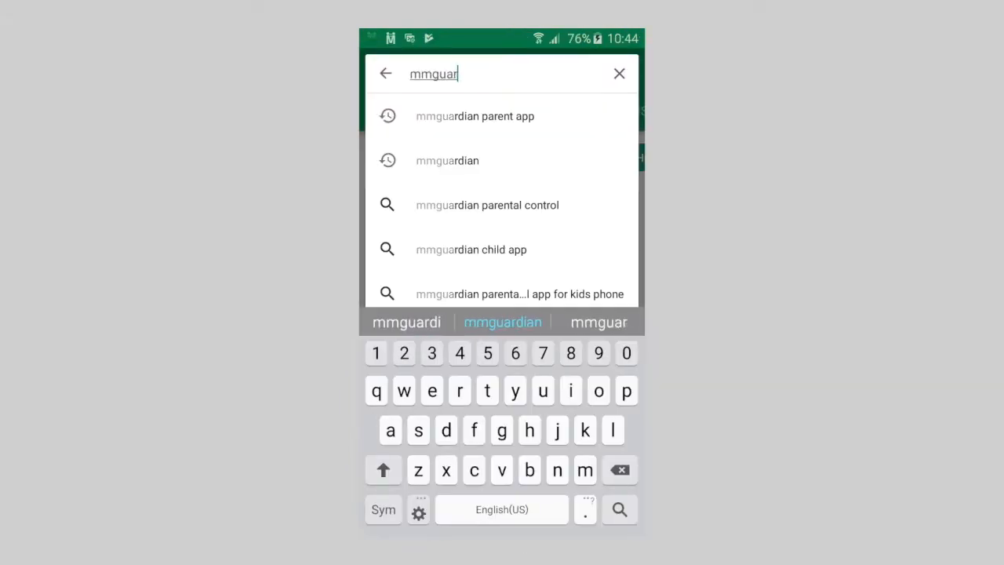
- Install MMGuardian Parent App from Play Store, accepting its call and messaging permissions
{"action": "left_click", "coordinate": [474, 116]}
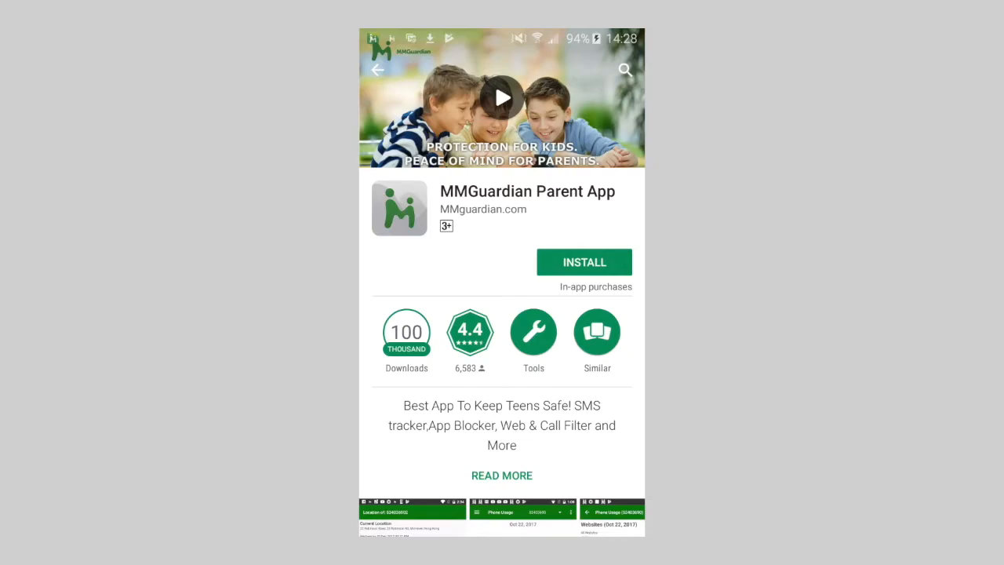
{"action": "left_click", "coordinate": [584, 262]}
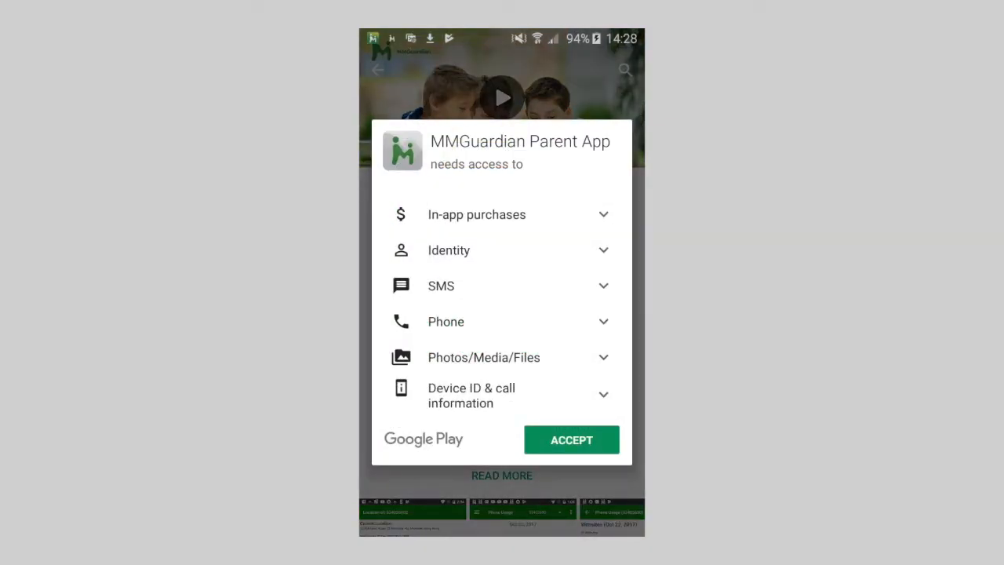
{"action": "left_click", "coordinate": [571, 440]}
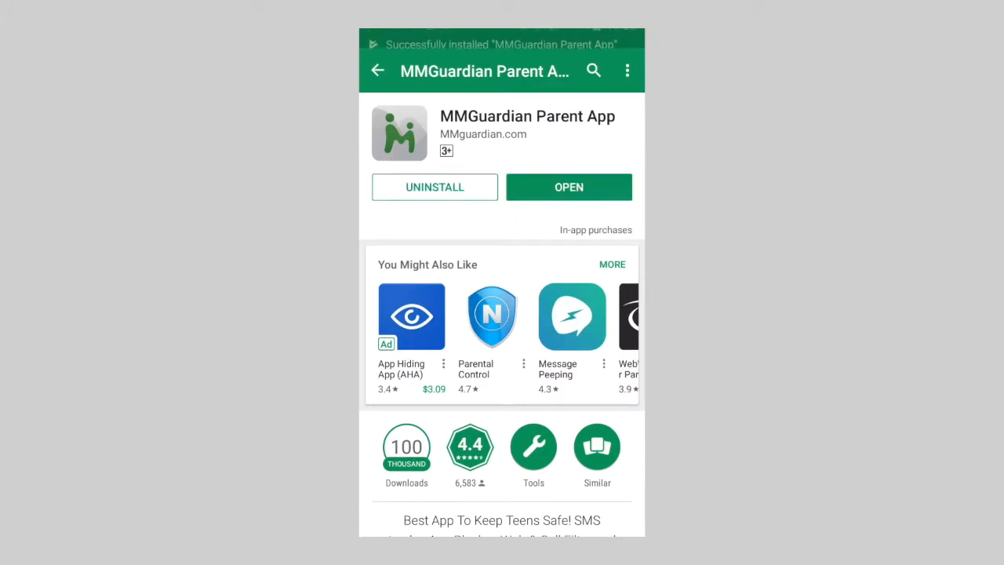
{"action": "left_click", "coordinate": [568, 187]}
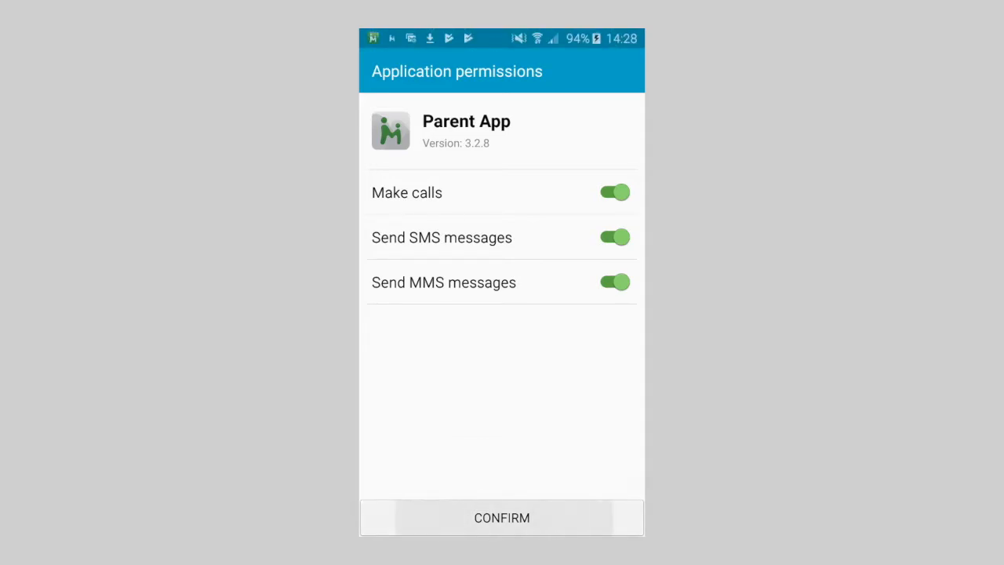
{"action": "left_click", "coordinate": [503, 518]}
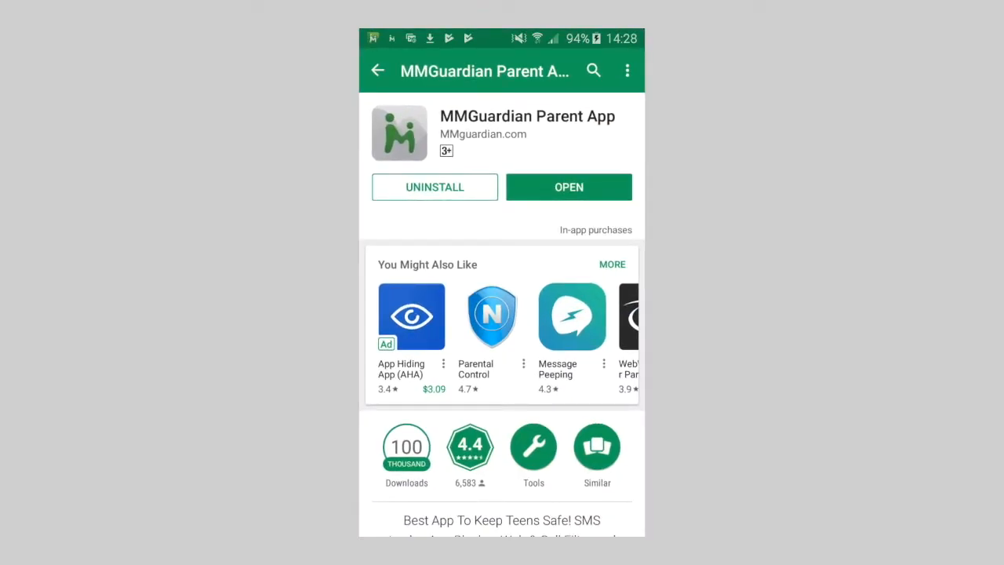
- Launch the app and swipe through the intro slides to Get Started
{"action": "left_click", "coordinate": [568, 186]}
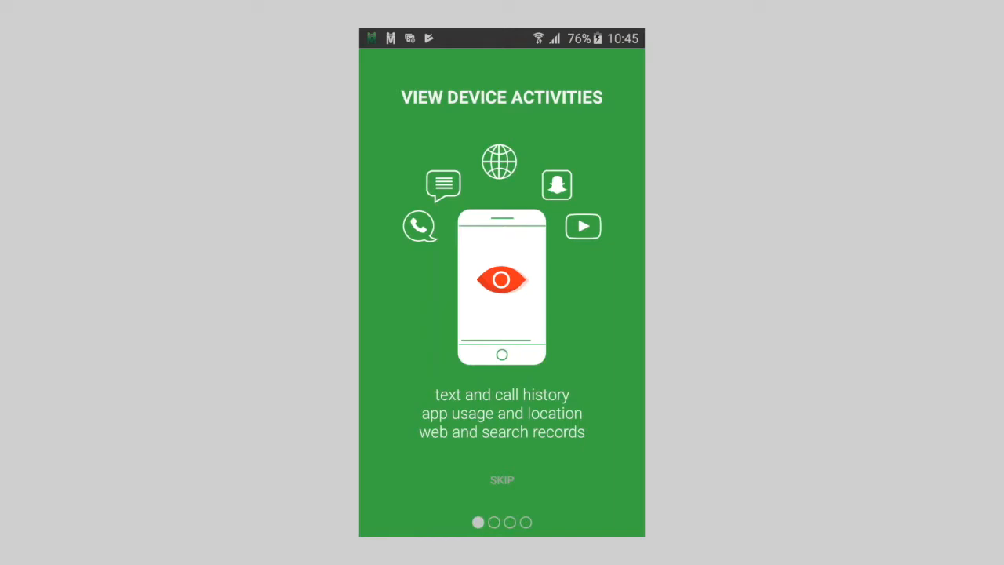
{"action": "scroll", "scroll_direction": "left", "scroll_amount": 3}
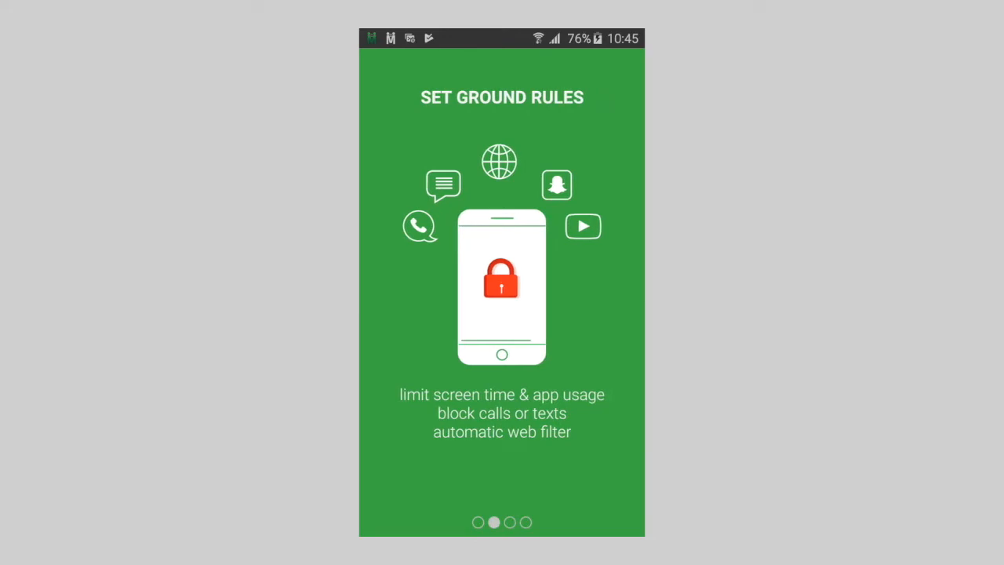
{"action": "scroll", "scroll_direction": "left", "scroll_amount": 3}
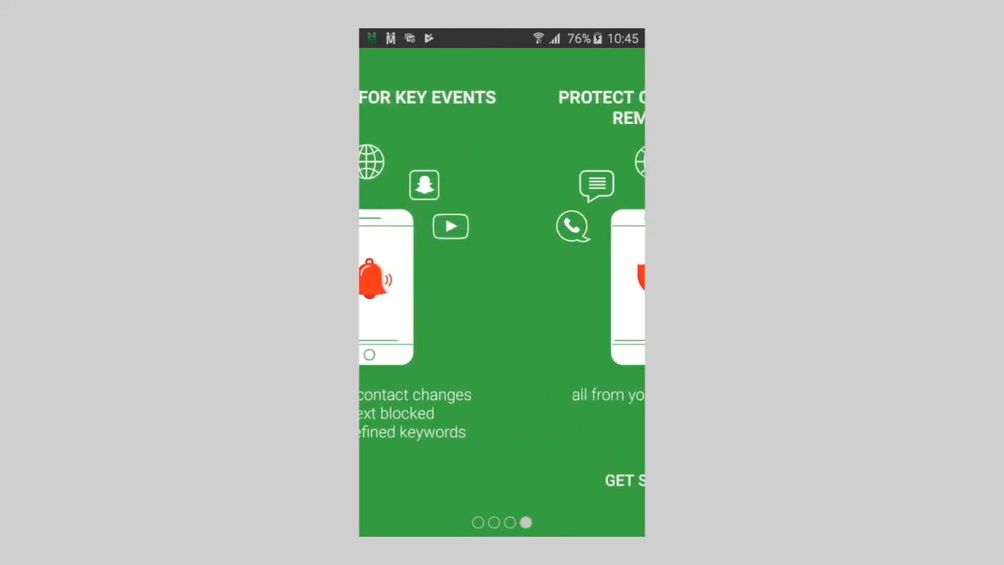
{"action": "scroll", "scroll_direction": "left", "scroll_amount": 3}
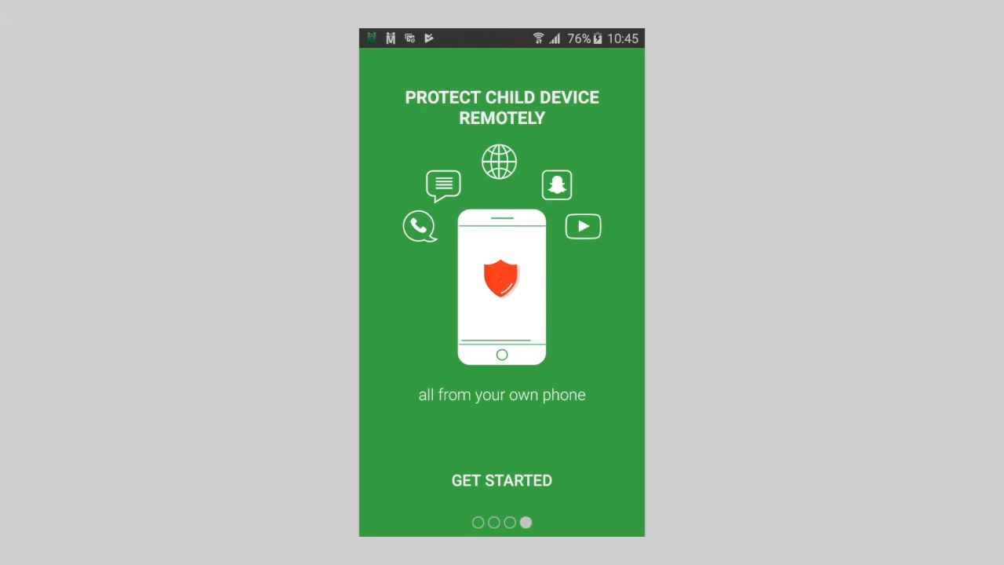
{"action": "left_click", "coordinate": [502, 480]}
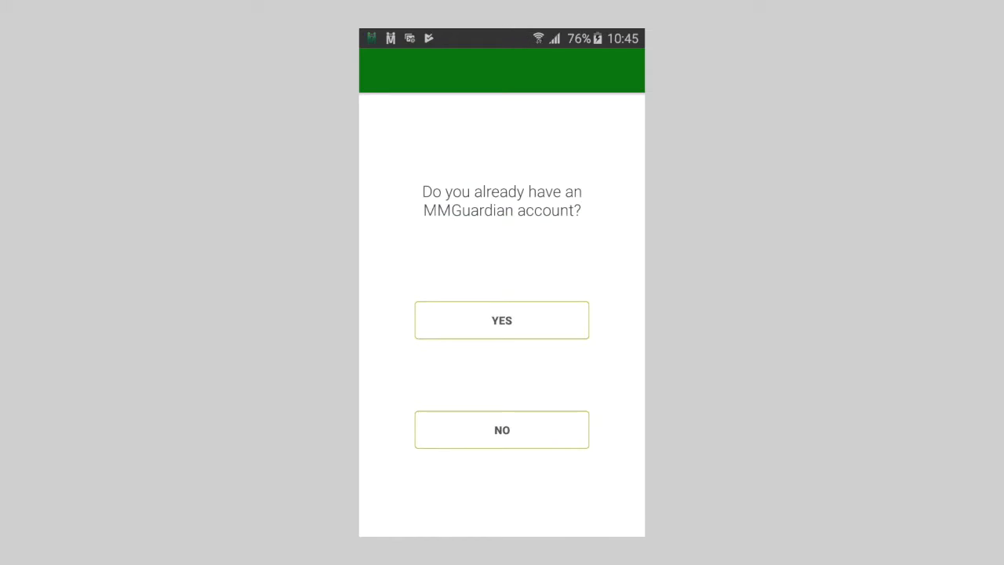
- Answer Yes to having an account, enter the email and password, and log in
{"action": "left_click", "coordinate": [502, 320]}
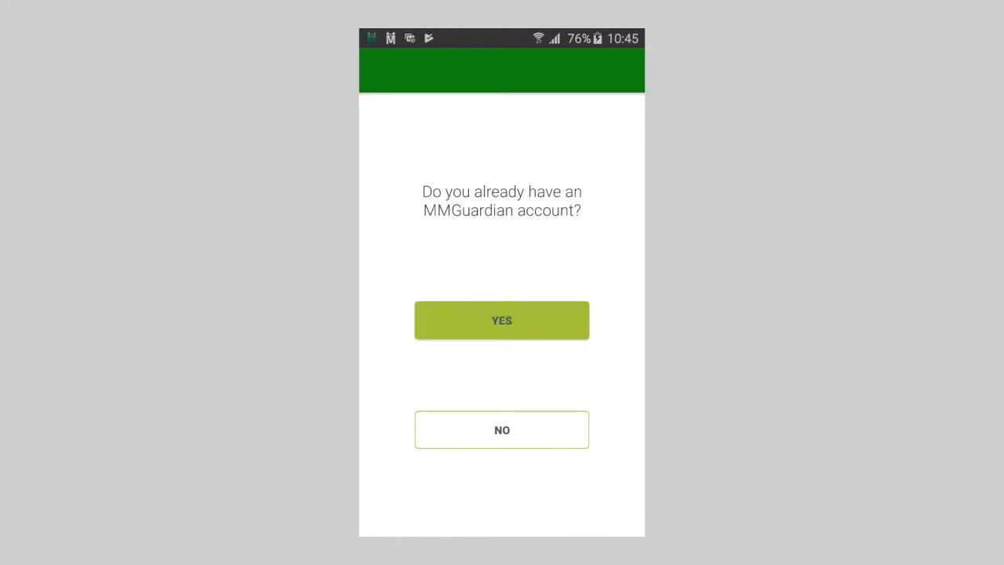
{"action": "left_click", "coordinate": [502, 320]}
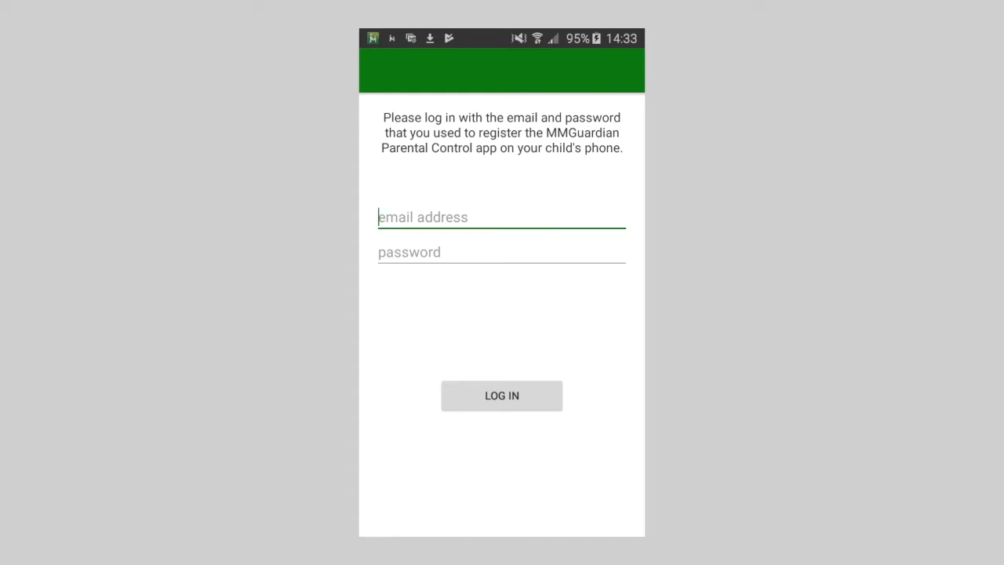
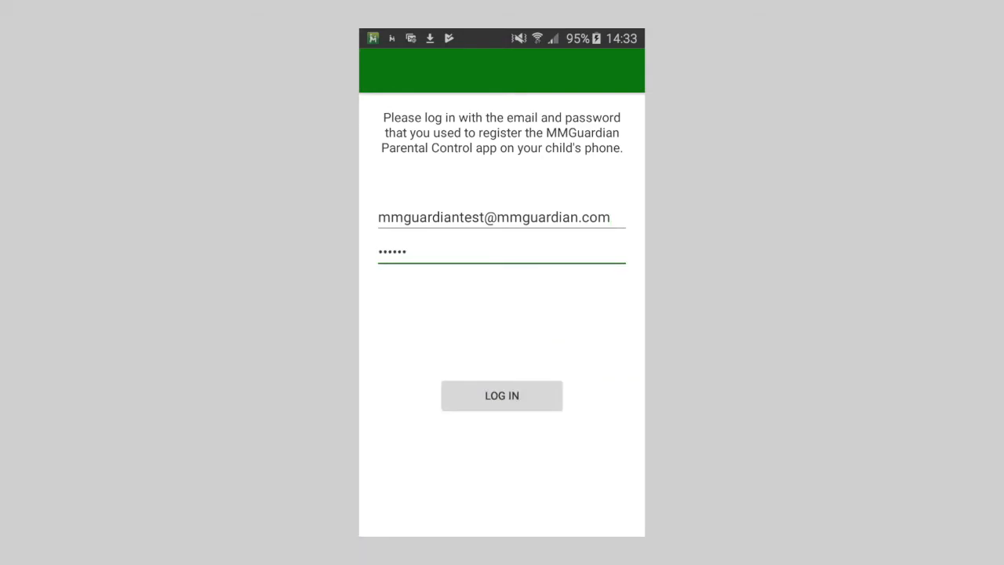
{"action": "left_click", "coordinate": [502, 396]}
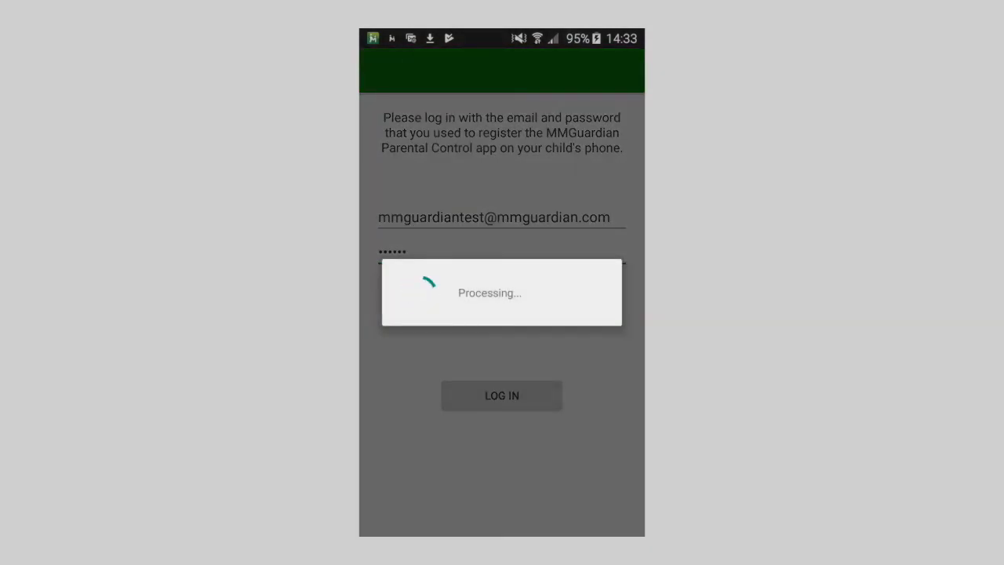
{"action": "left_click", "coordinate": [502, 396]}
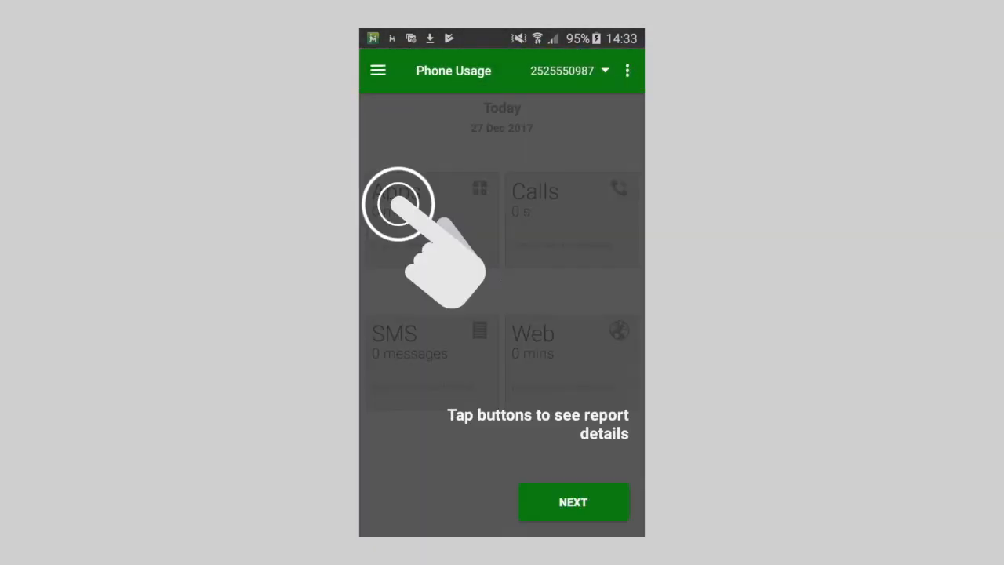
- Dismiss the Phone Usage report tips and reveal the side menu of app functions
{"action": "left_click", "coordinate": [572, 502]}
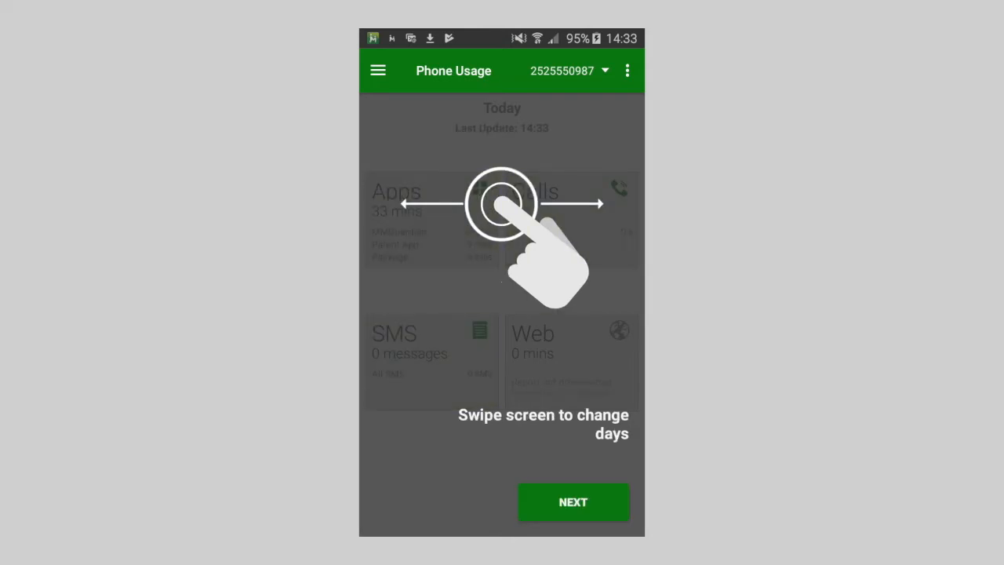
{"action": "left_click", "coordinate": [572, 503]}
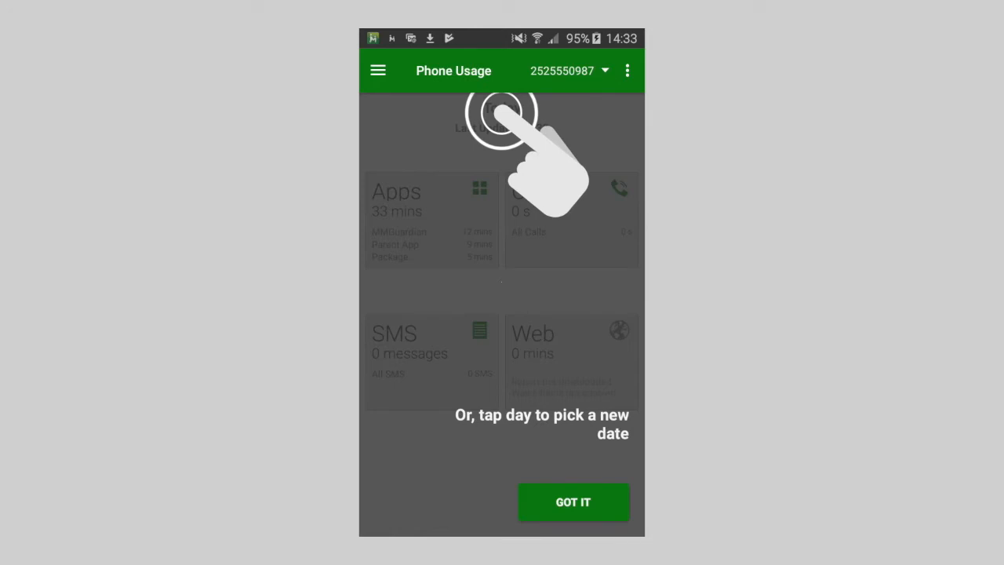
{"action": "left_click", "coordinate": [573, 502]}
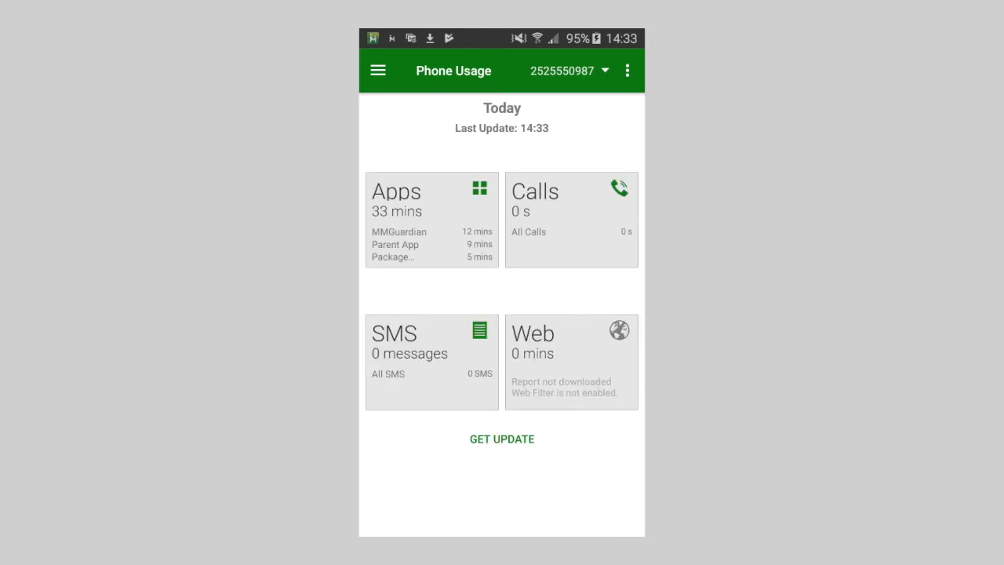
{"action": "left_click", "coordinate": [376, 69]}
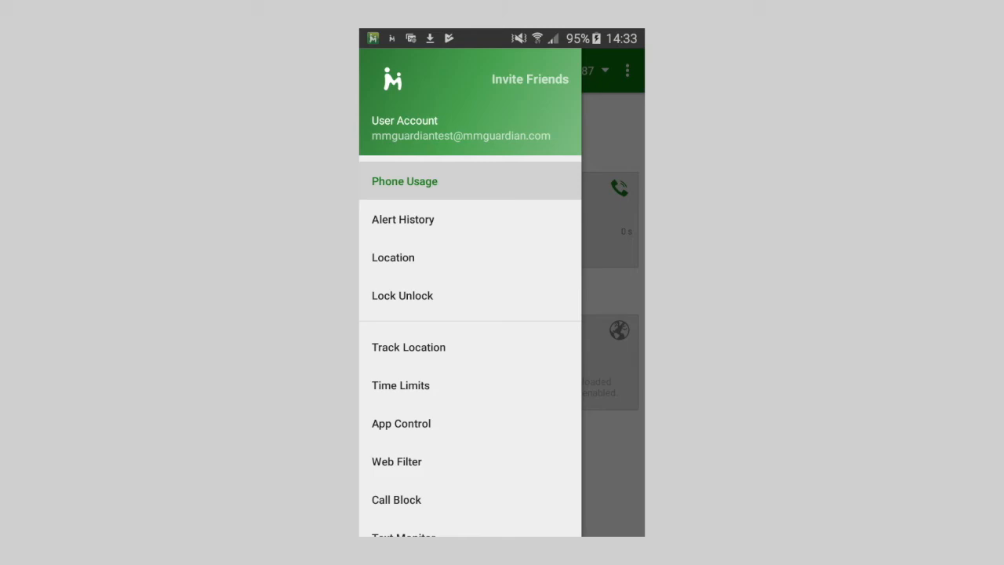
- Show the child device list and choose the Android Tab device
{"action": "scroll", "scroll_direction": "down", "scroll_amount": 3}
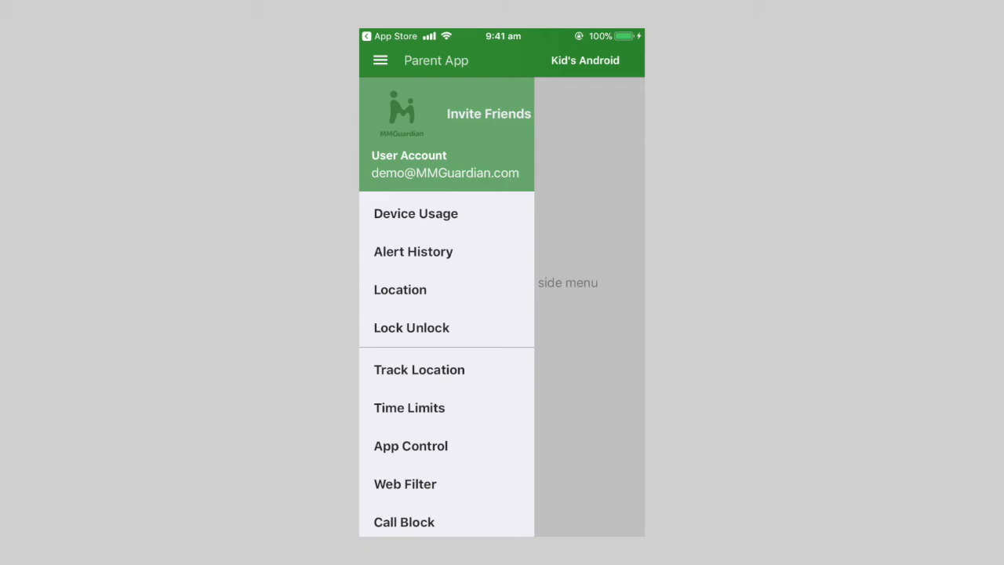
{"action": "left_click", "coordinate": [583, 59]}
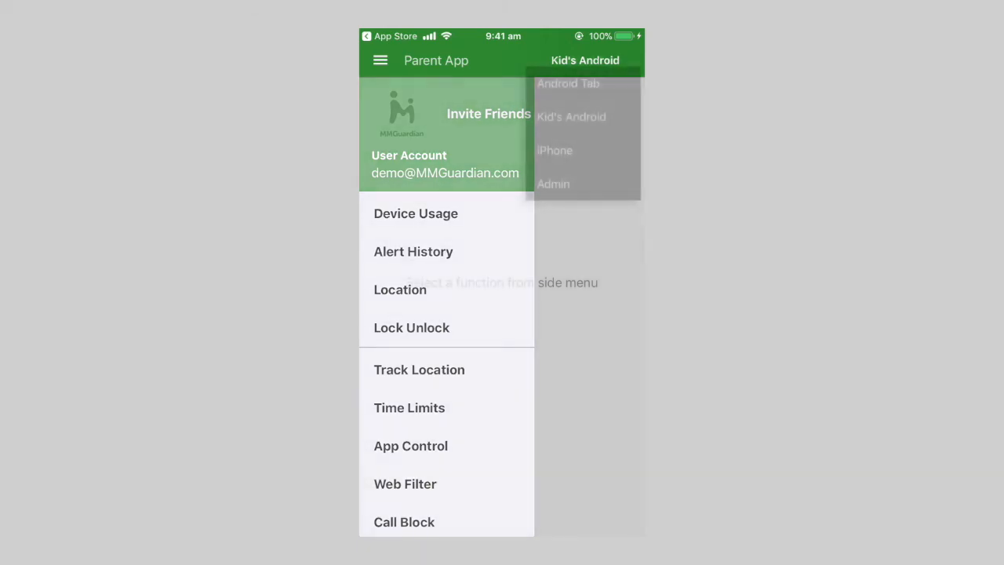
{"action": "left_click", "coordinate": [567, 83]}
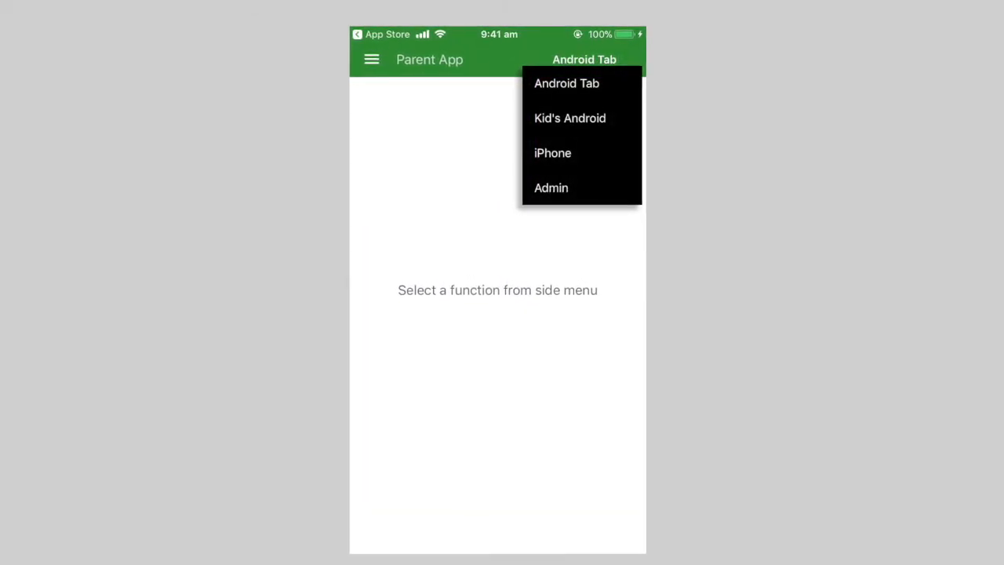